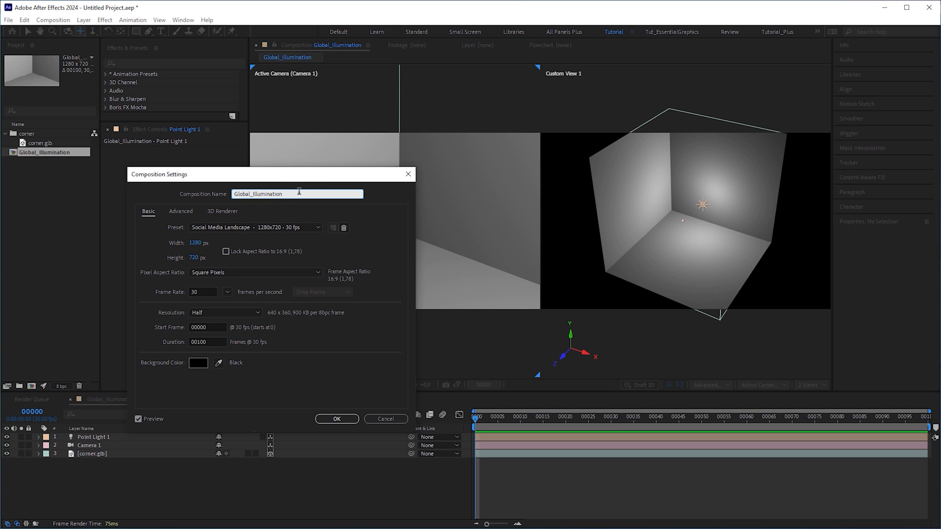
Confirm the composition at 1280×720 px, 30 fps, Half resolution and close its settings
click(198, 242)
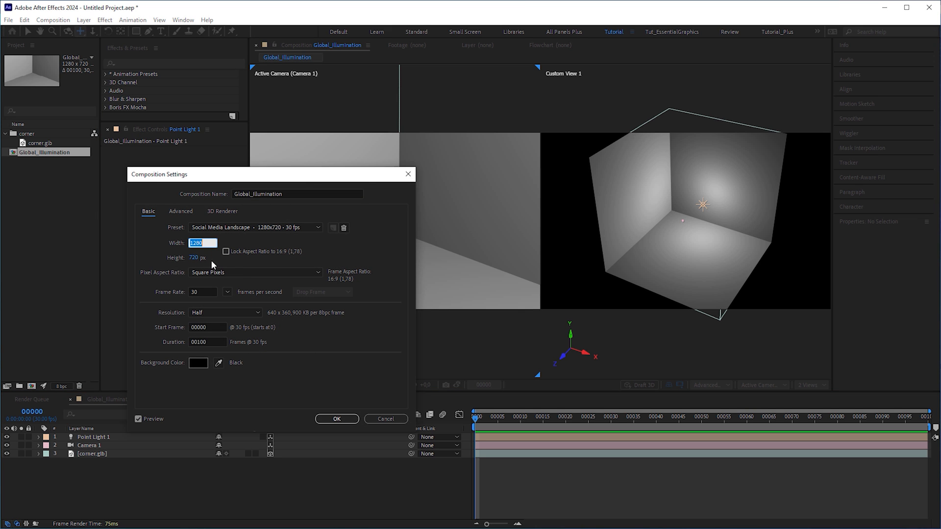
click(202, 258)
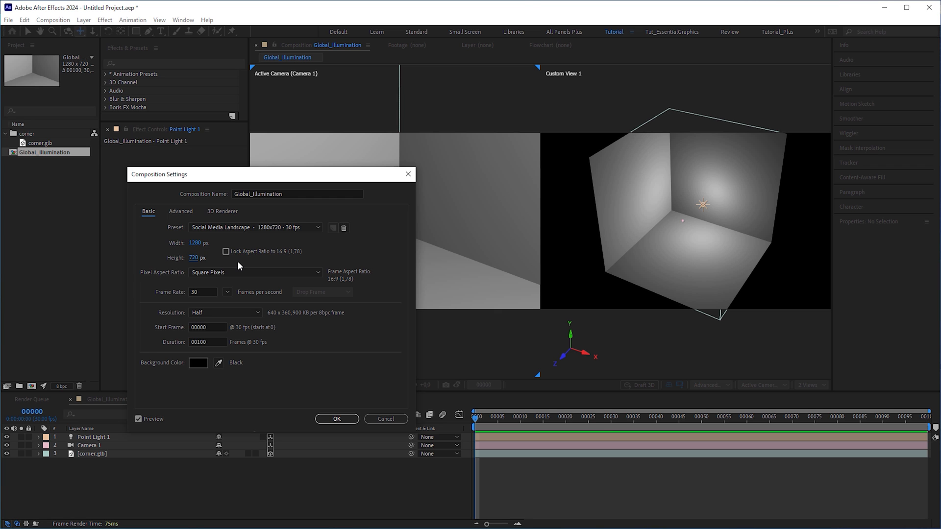
click(336, 418)
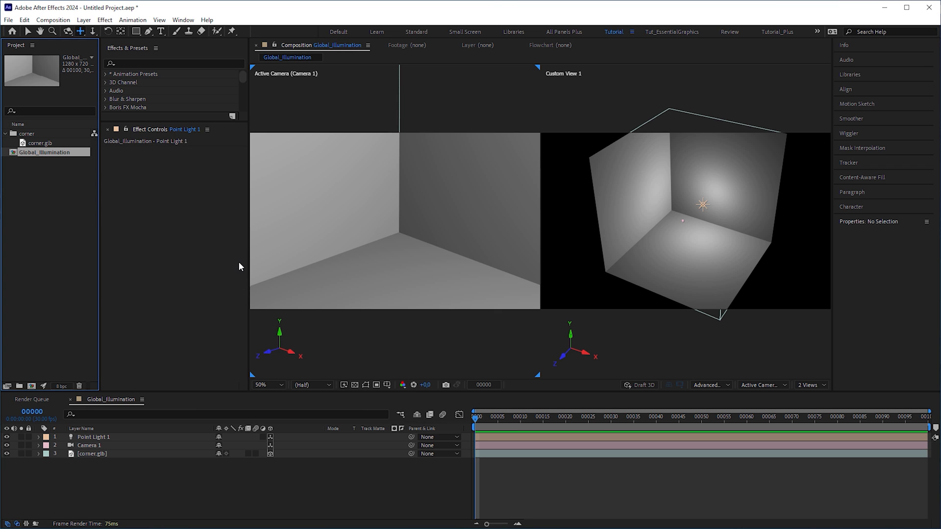
Select the corner, camera and point light layers in the timeline in turn
click(92, 453)
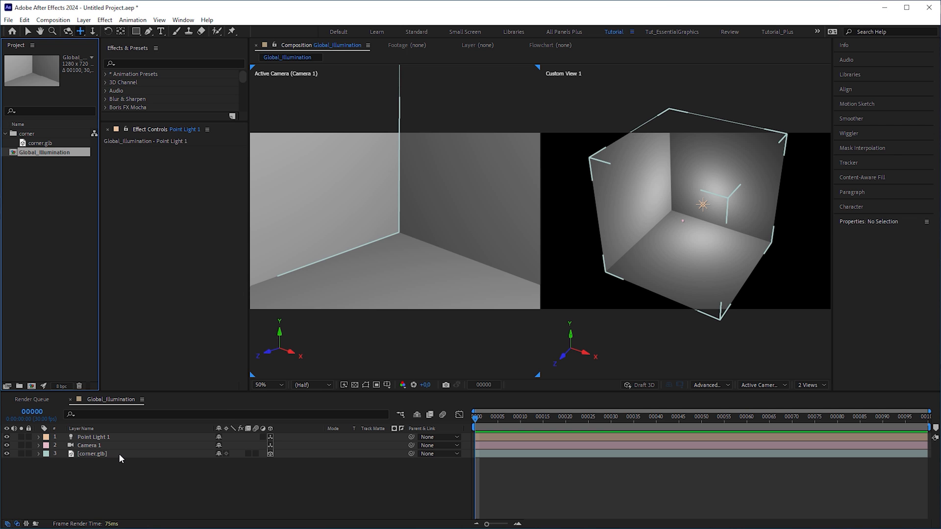
click(92, 454)
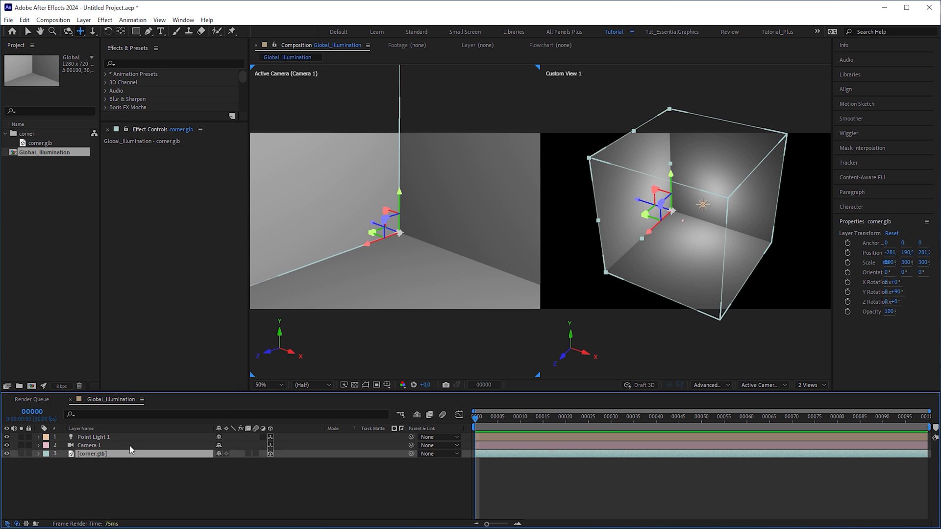
click(88, 445)
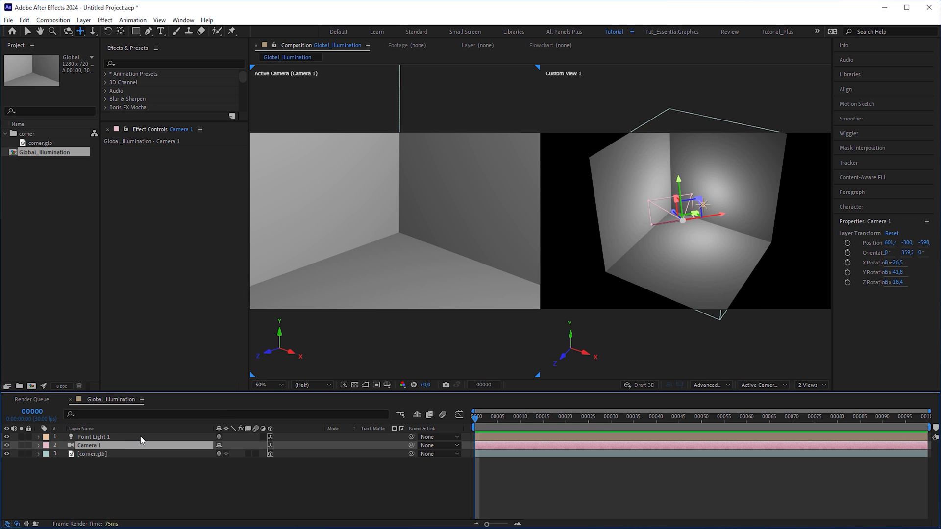
click(93, 437)
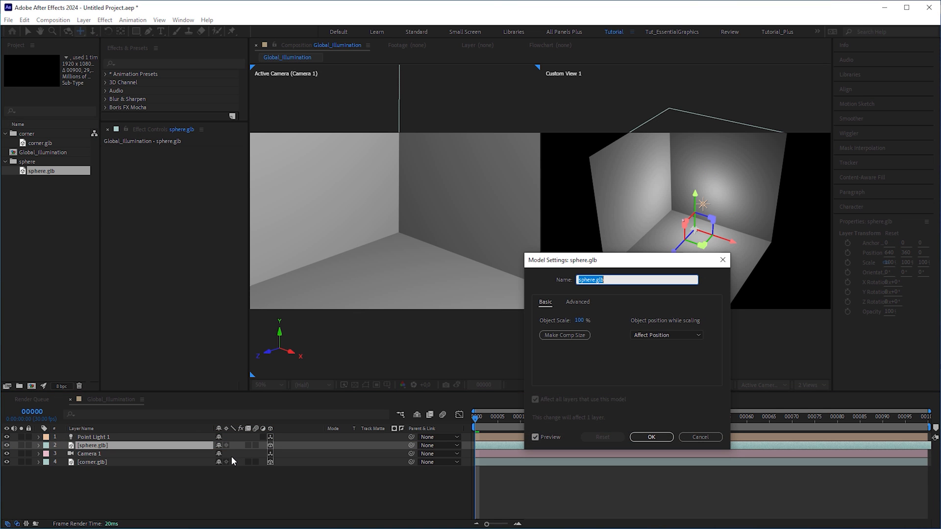
Accept the sphere model's default settings, scale it to 2540% and reselect the sphere layer
click(651, 437)
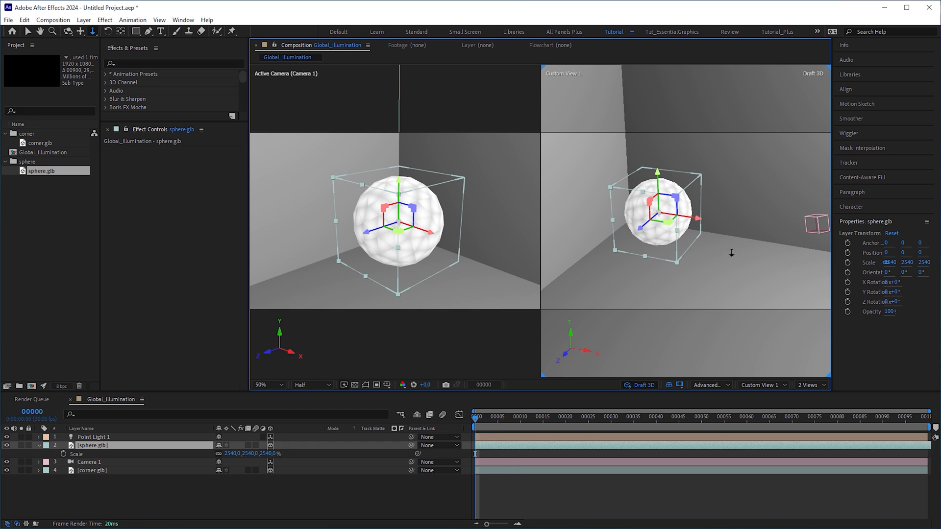
click(94, 437)
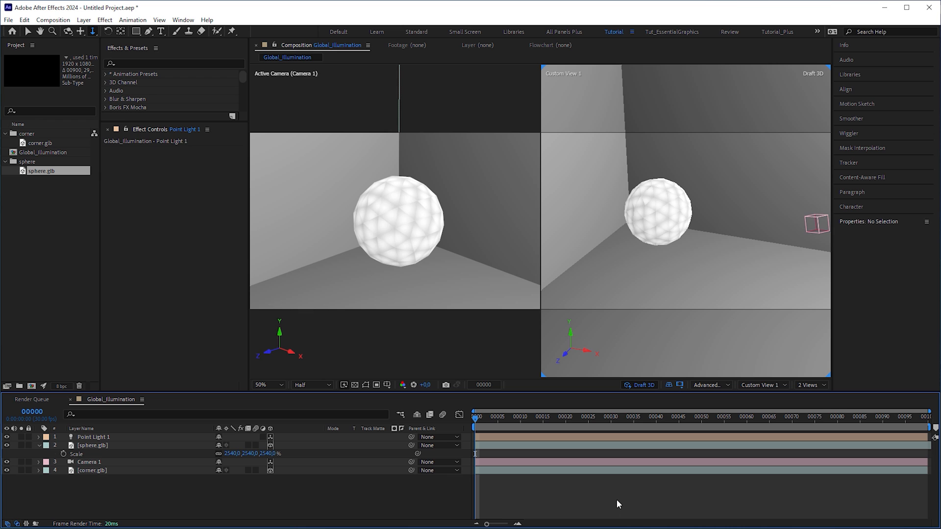
click(92, 445)
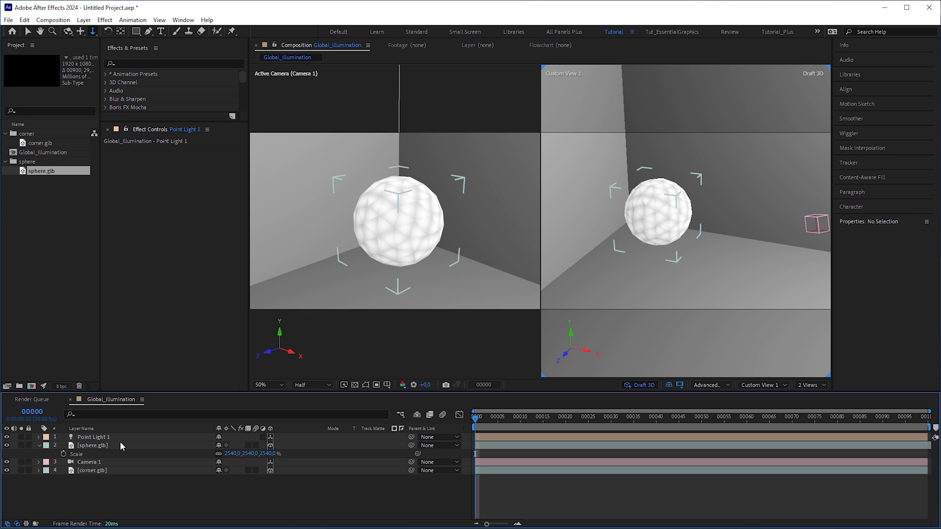
click(93, 438)
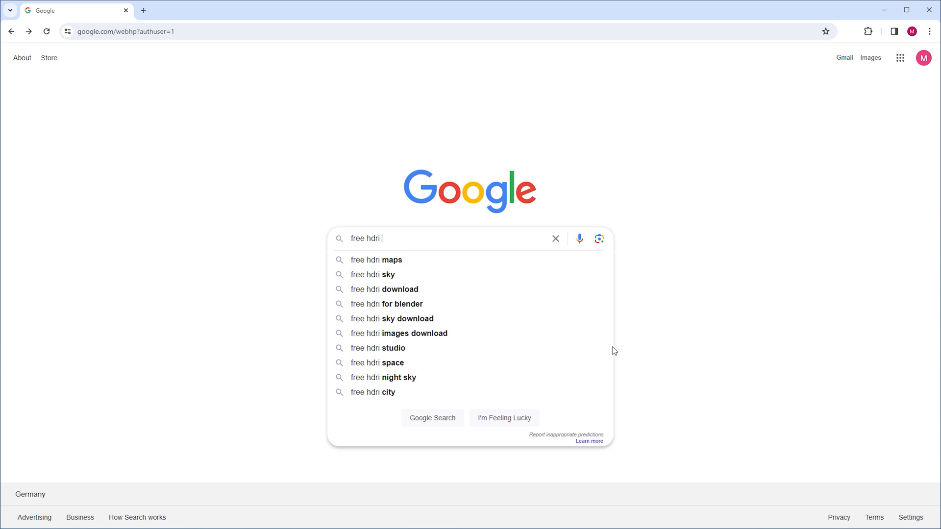
Search Google for 'free hdri maps' and open the 25 Free Studio HDRI Maps result
click(377, 260)
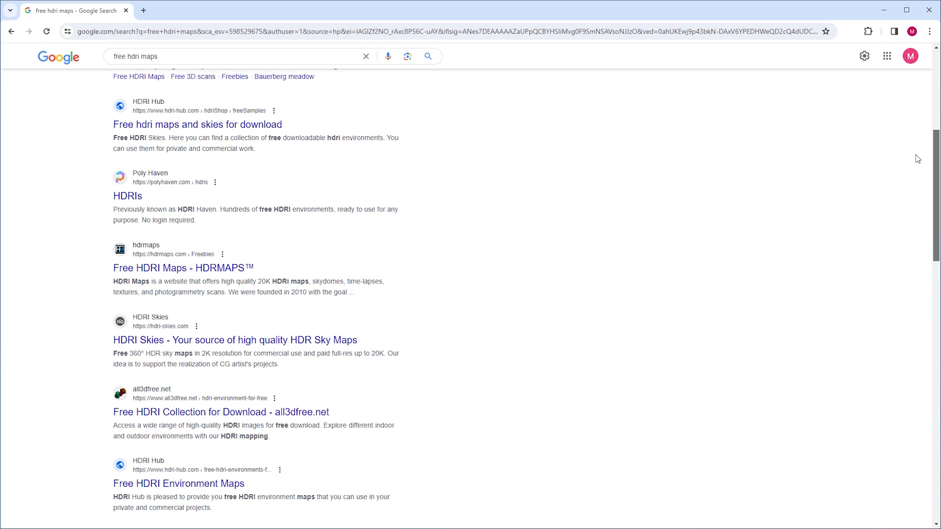
scroll(down, 3)
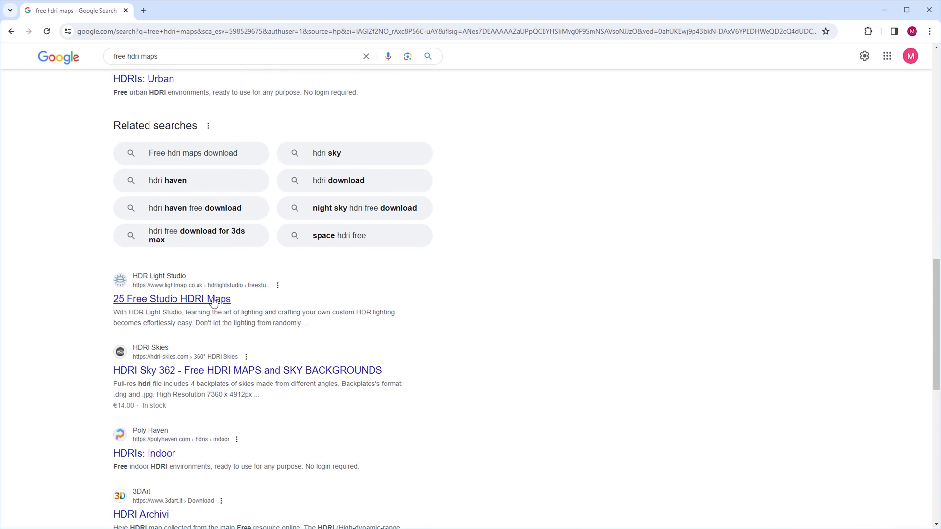
click(173, 299)
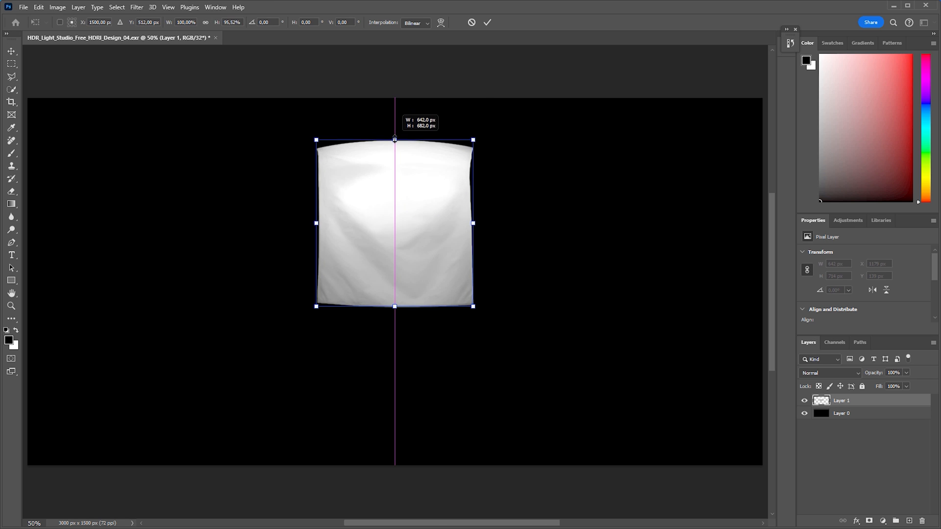
Squash the softbox layer to 642×642 px and commit the transform
drag(394, 139, 394, 149)
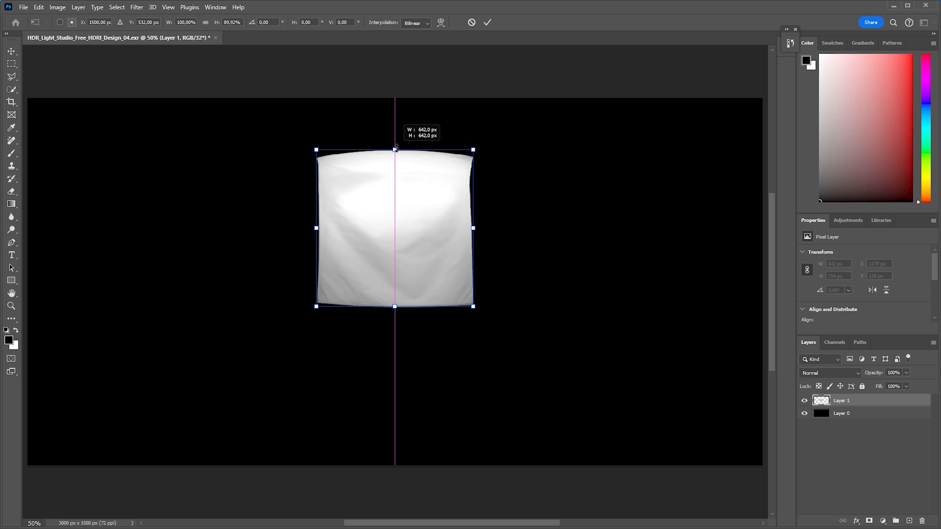
click(22, 7)
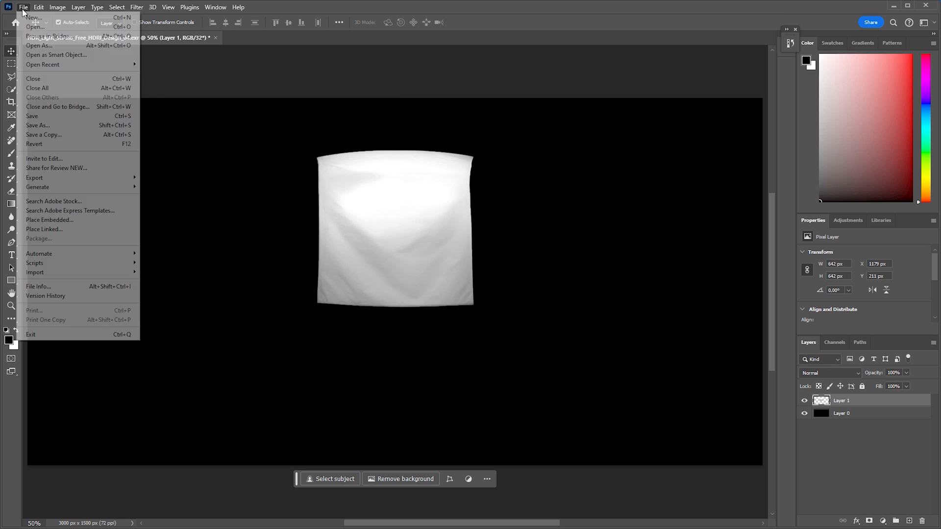
Save a copy of the image as a Radiance HDR file named HDR_Softbox.hdr
click(43, 134)
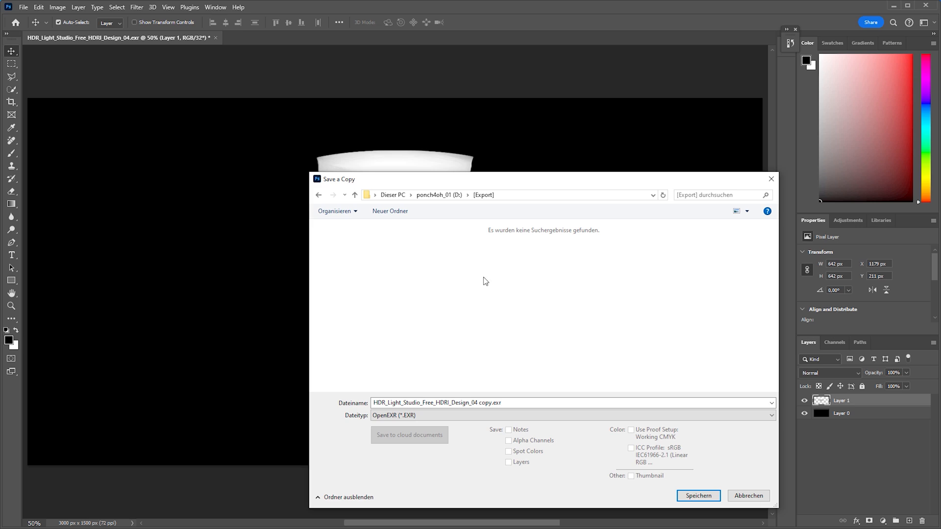
click(570, 415)
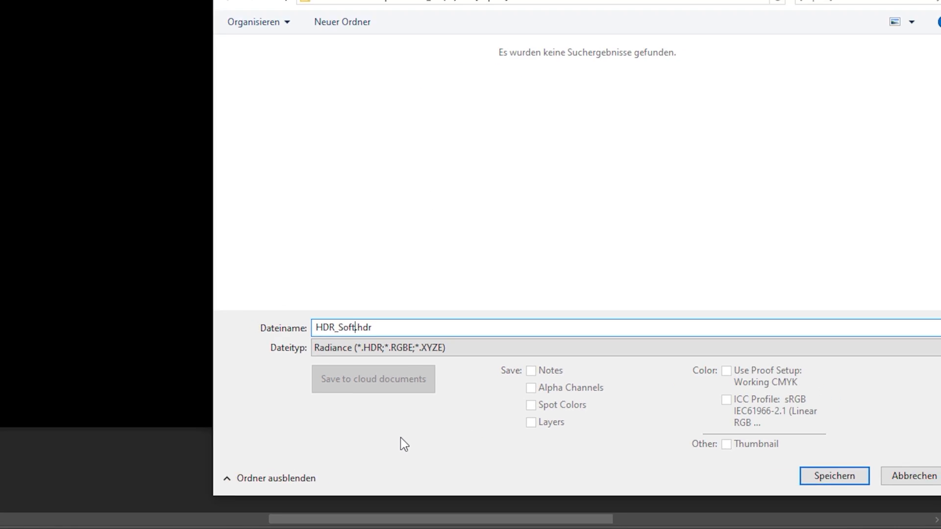
click(833, 476)
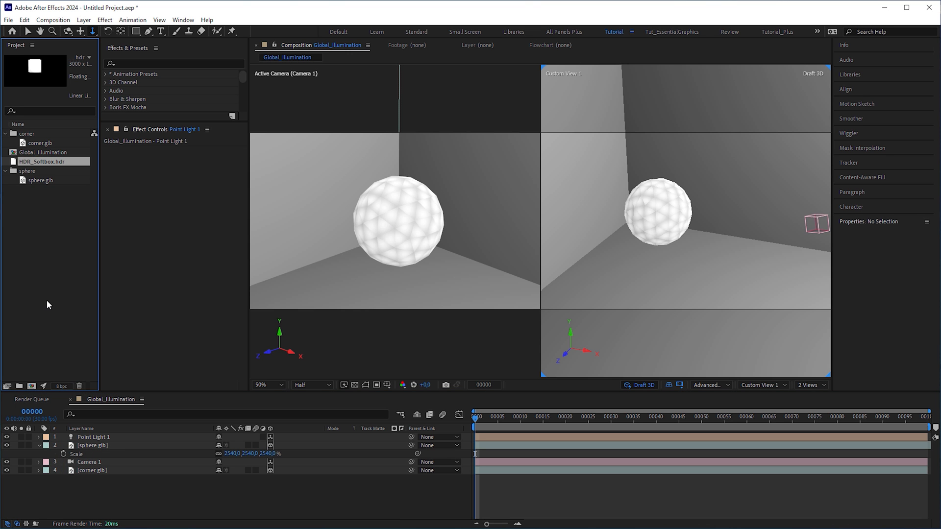
Light the environment light with HDR_Softbox.hdr and turn Casts Shadows on
click(93, 437)
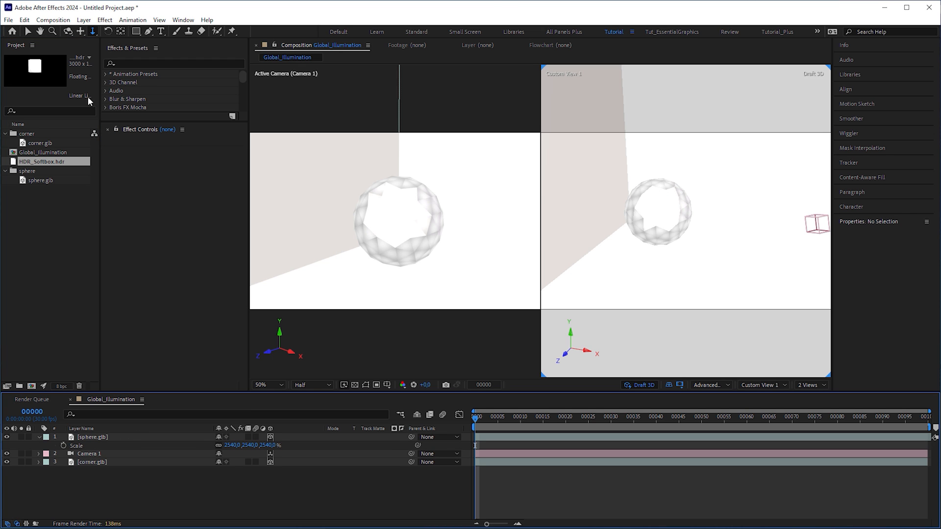
click(84, 20)
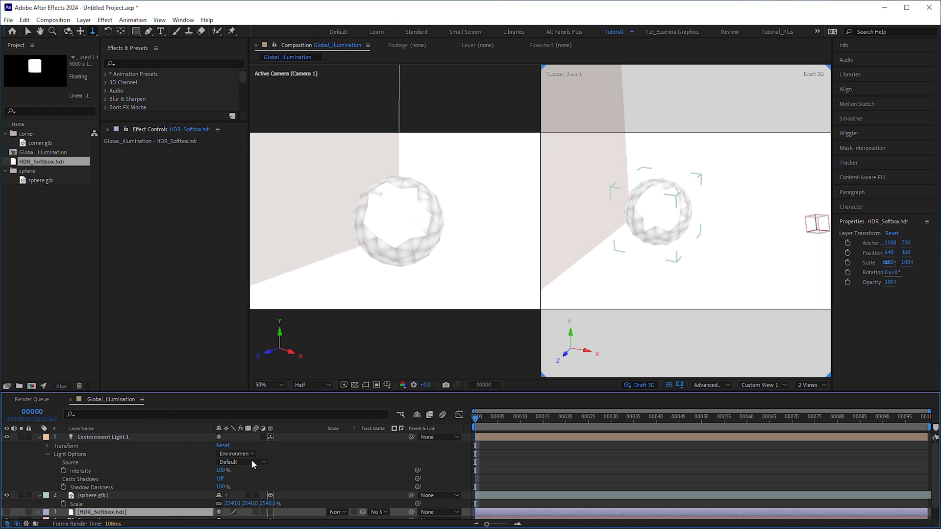
click(241, 461)
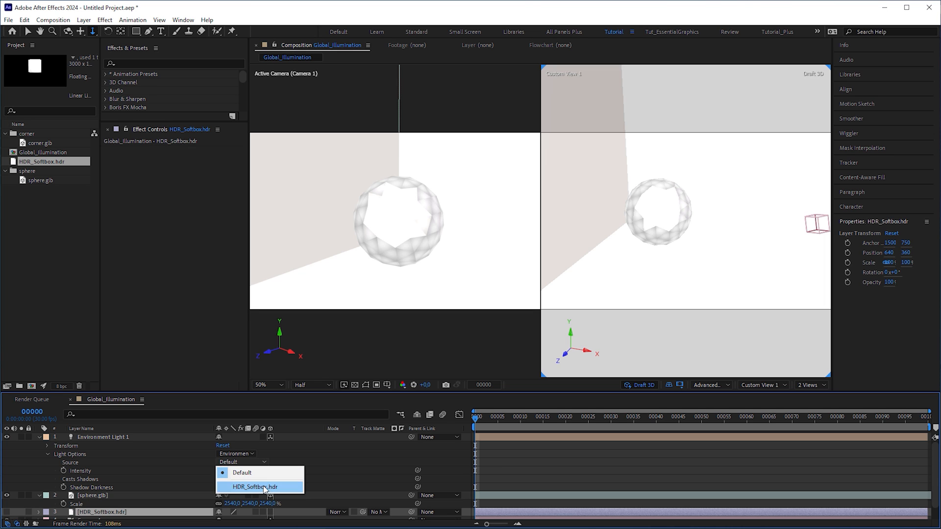
click(255, 487)
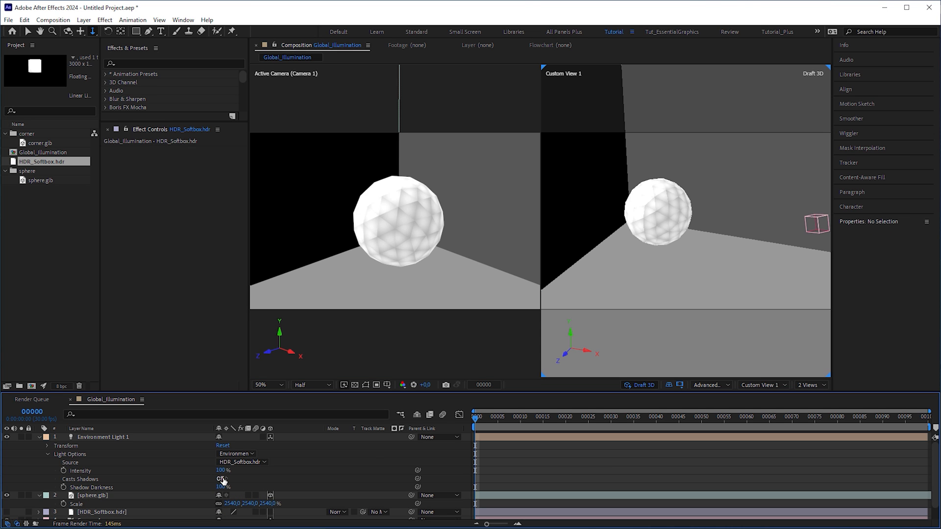
click(222, 479)
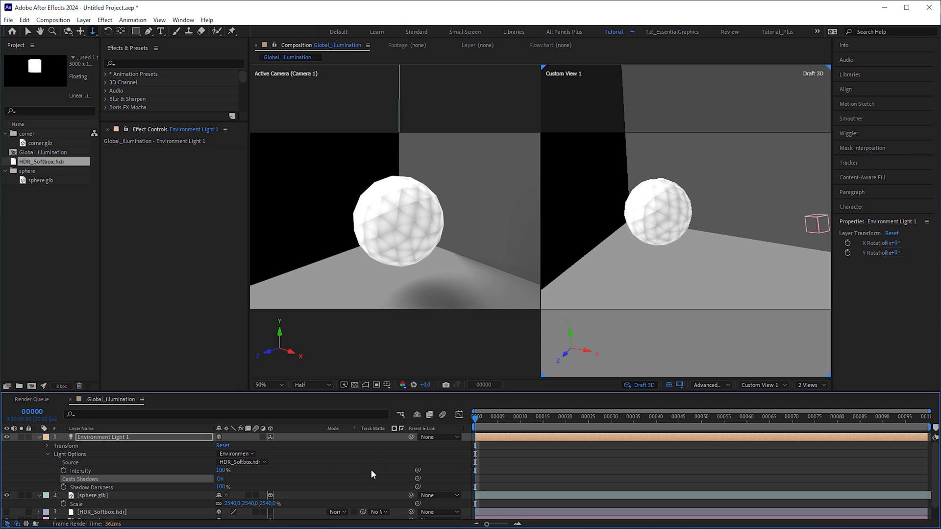
mouse_move(67, 463)
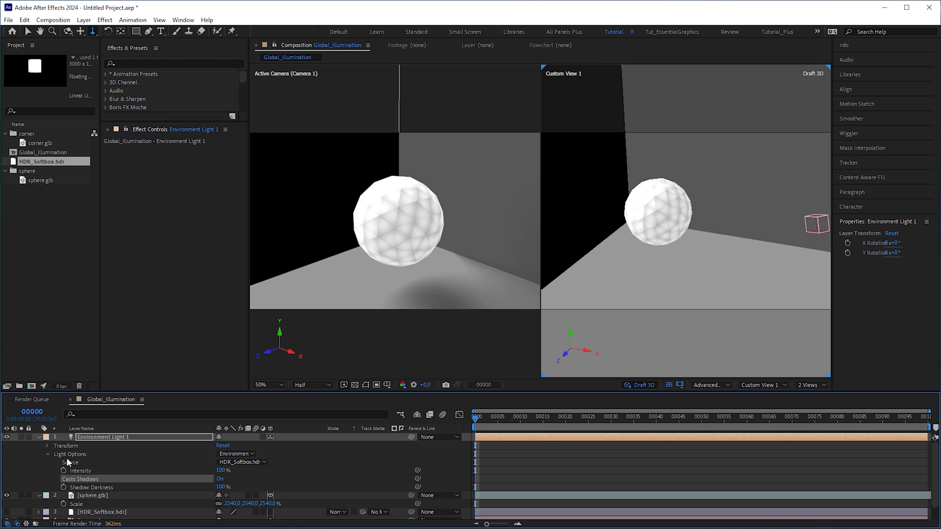
click(47, 446)
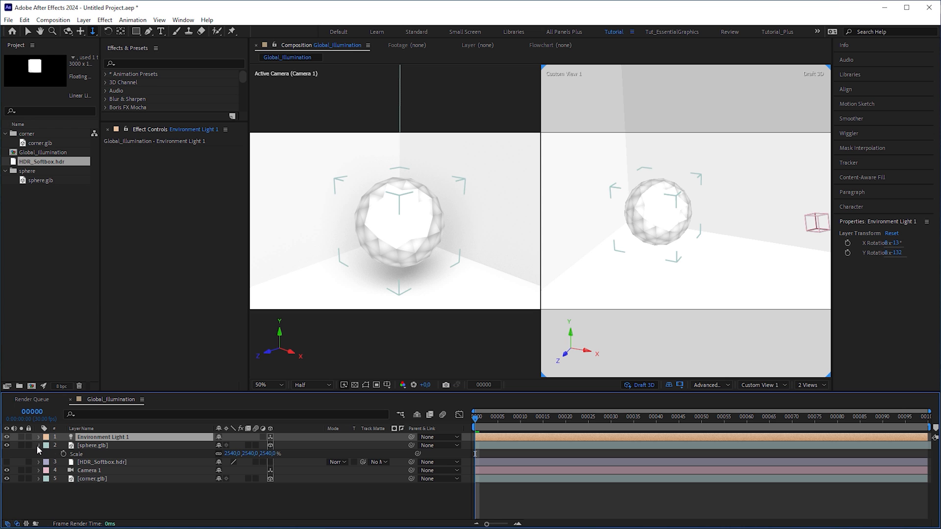
Collapse the sphere layer's properties after rotating the environment light
click(63, 454)
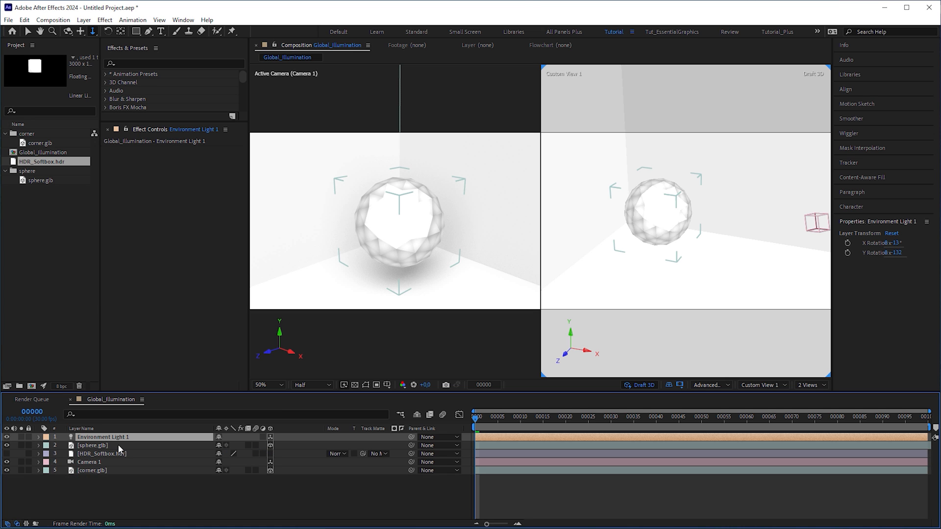
Duplicate the comp and light Global_Illumination 2's environment light with the softbox HDR, linked to Environment Light 1
click(23, 19)
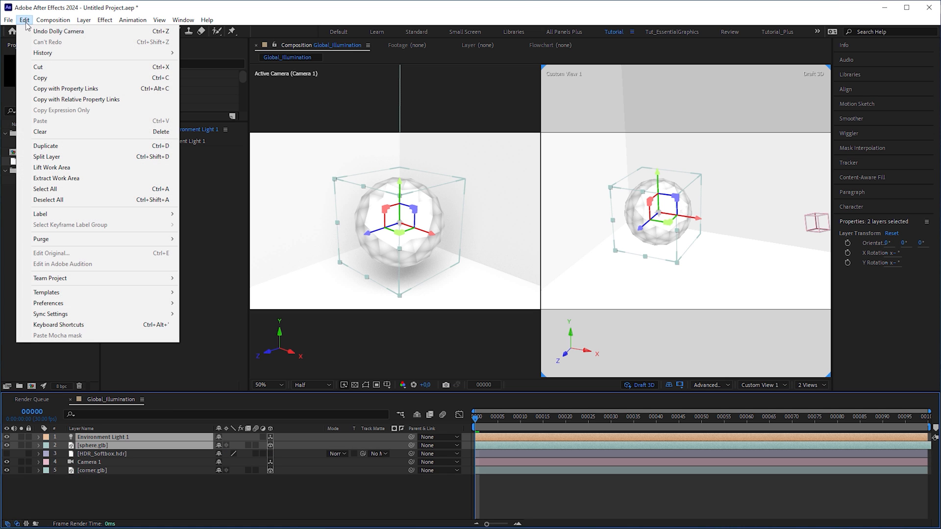
mouse_move(79, 91)
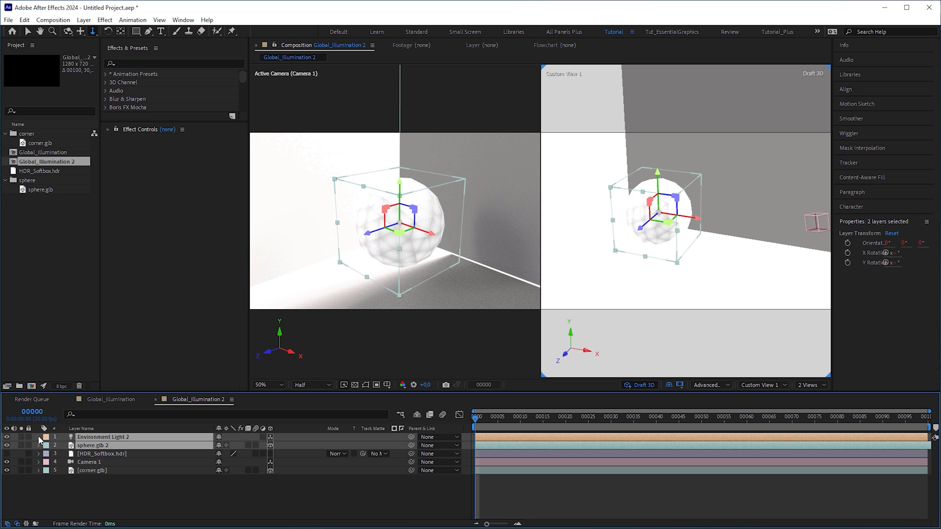
click(46, 437)
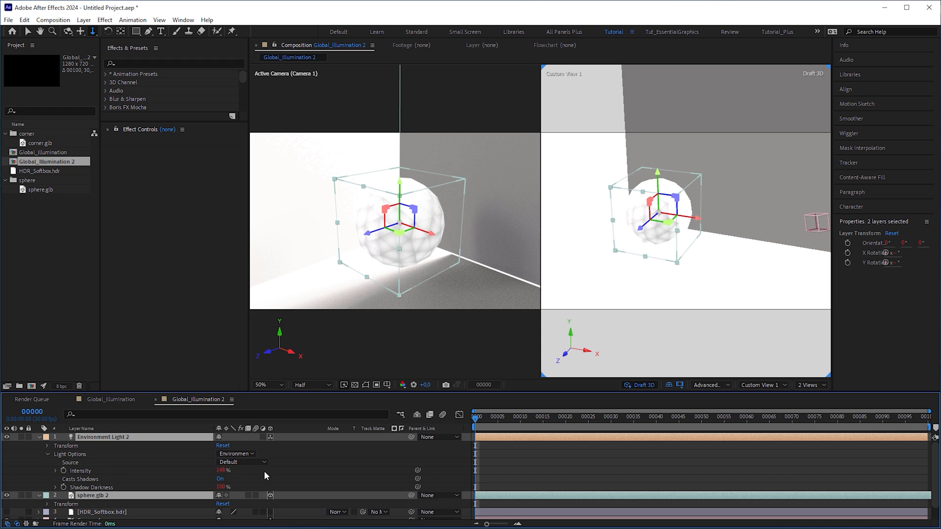
click(241, 462)
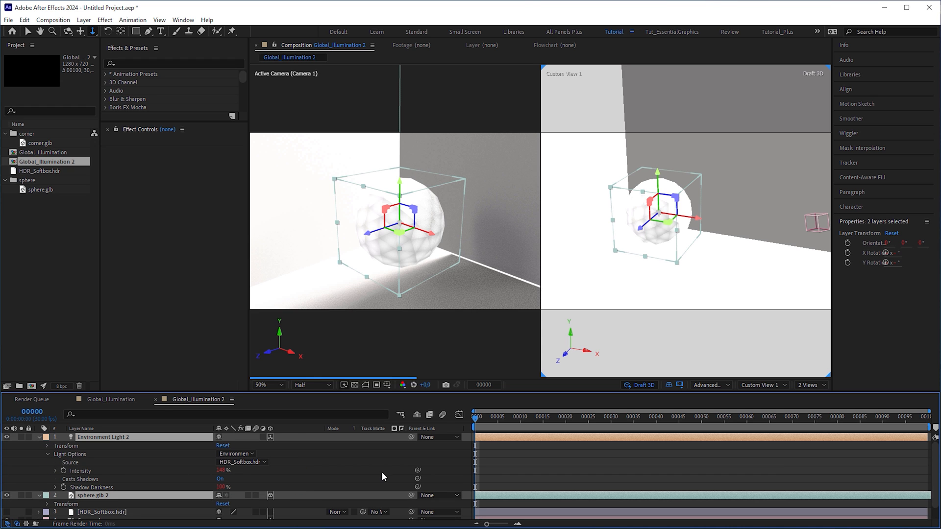
click(103, 437)
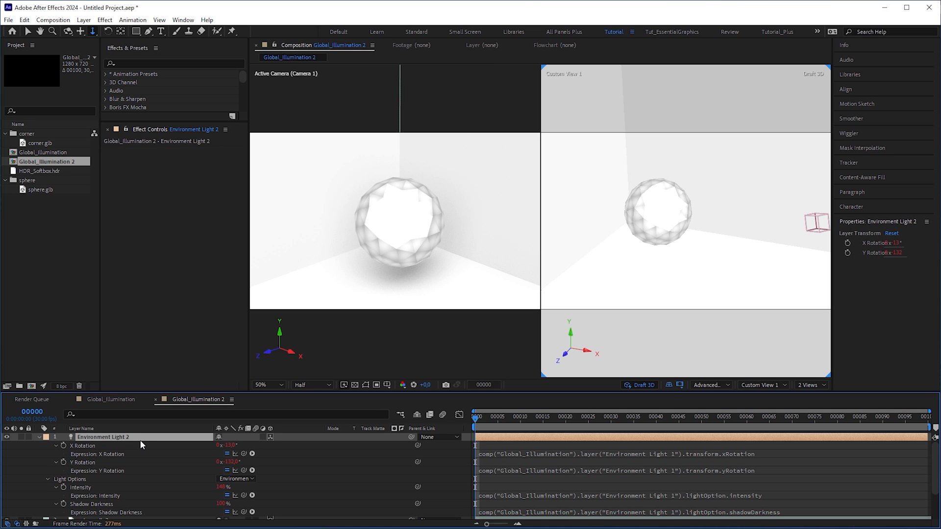
mouse_move(149, 449)
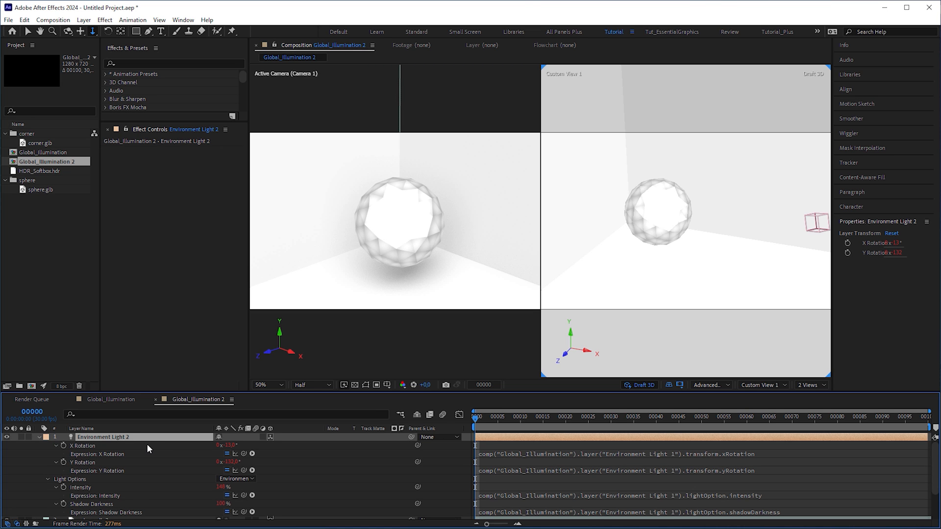
mouse_move(227, 501)
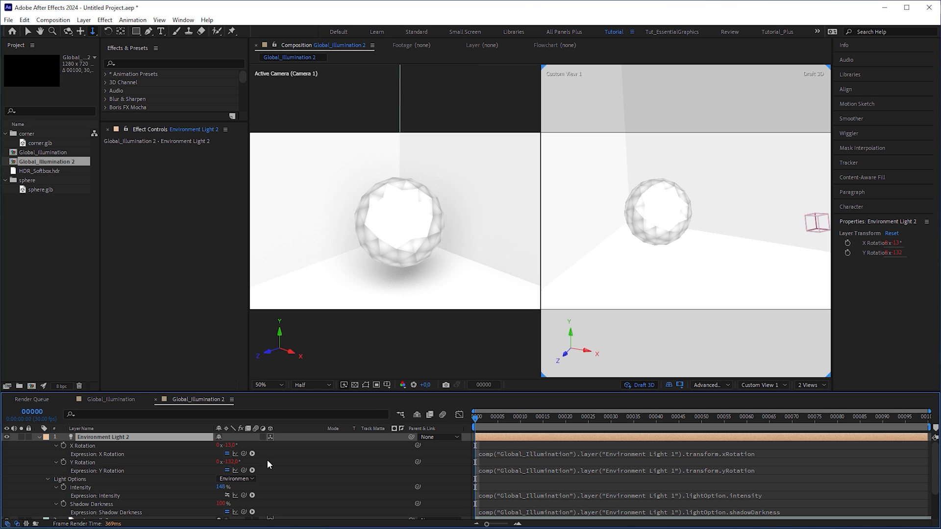
In the original Global_Illumination comp, turn Environment Light 1's Casts Shadows off
click(110, 400)
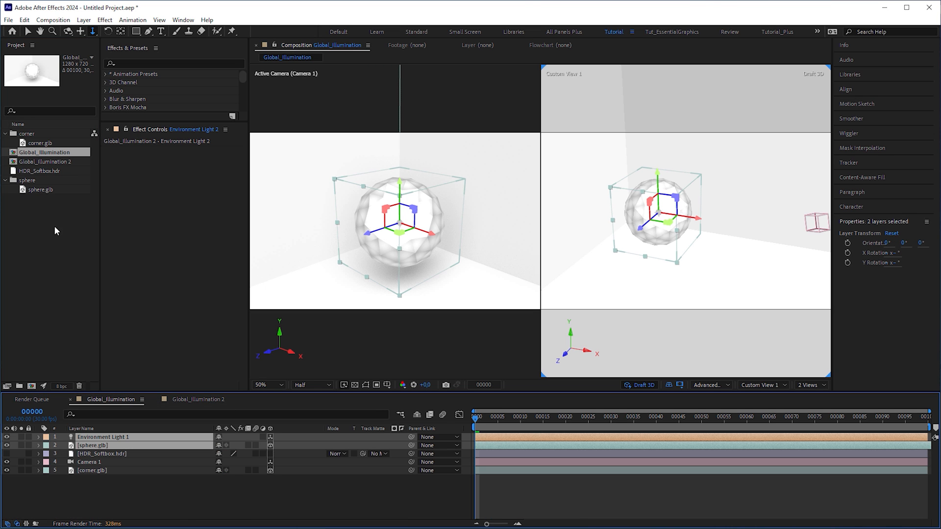
click(47, 438)
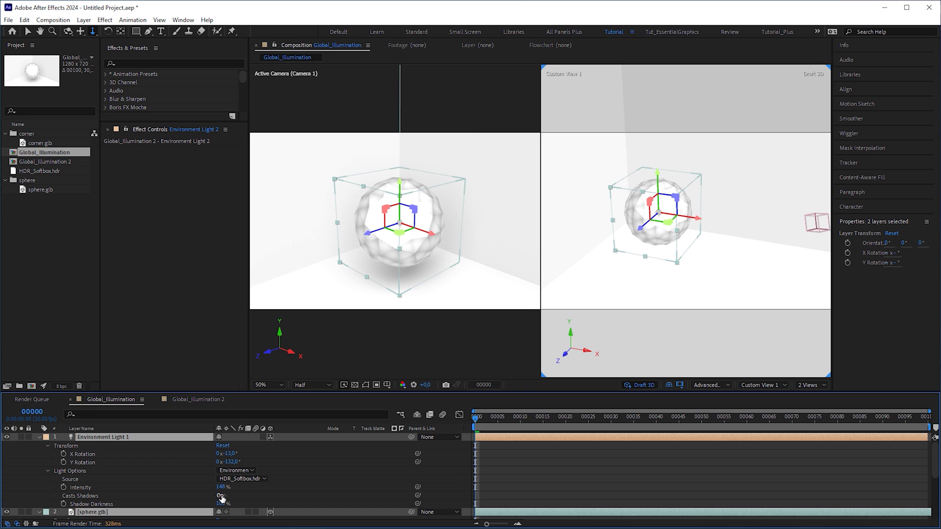
click(219, 496)
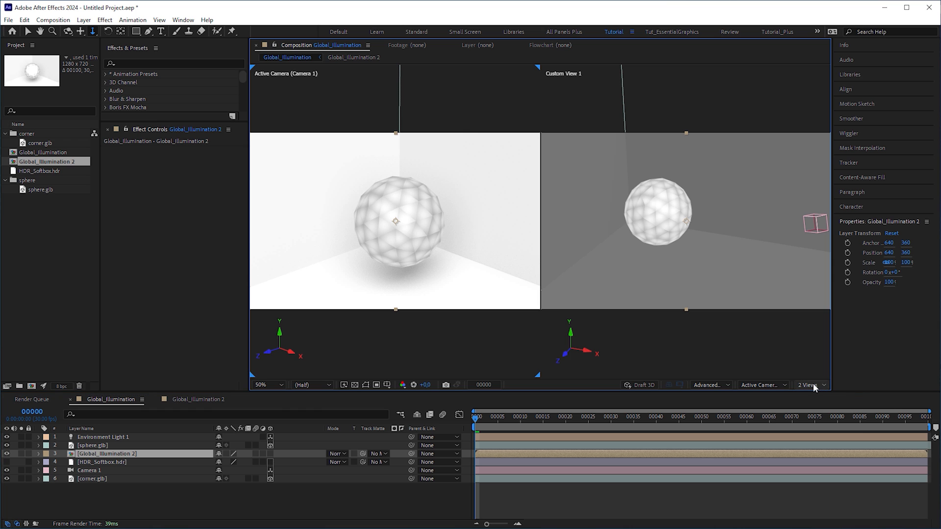
Show the scene in 1 View and apply Invert to the nested Global_Illumination 2 layer
click(808, 385)
text(invert)
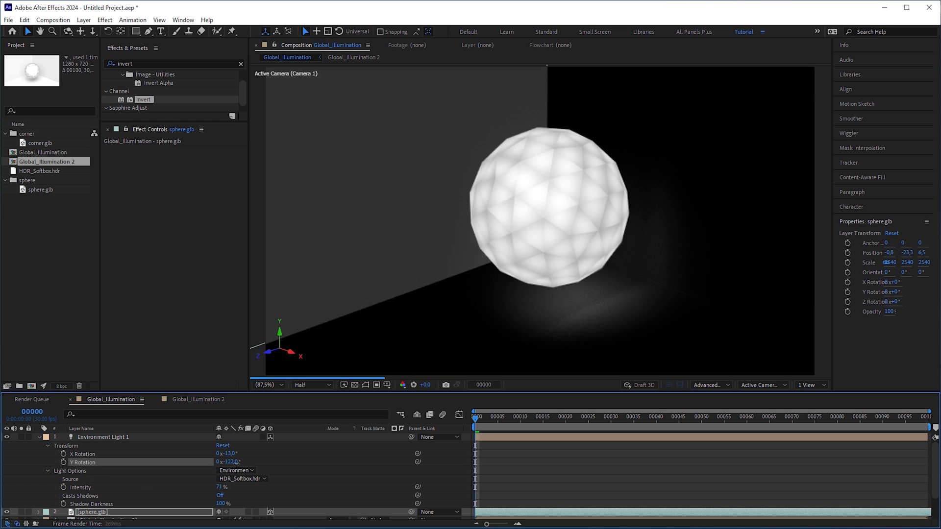
drag(229, 462, 222, 462)
text(curves)
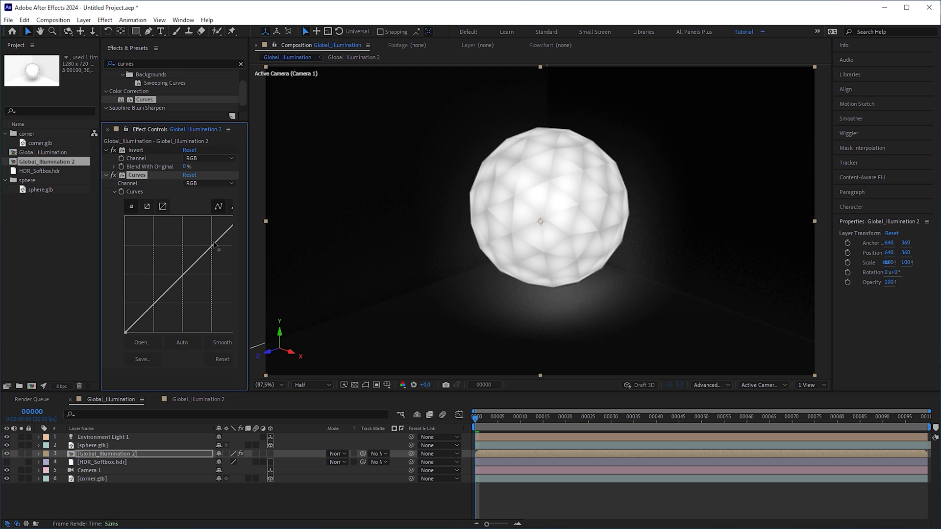
Lift the RGB curve with two points on Global_Illumination 2 to brighten the glow
drag(214, 244, 203, 236)
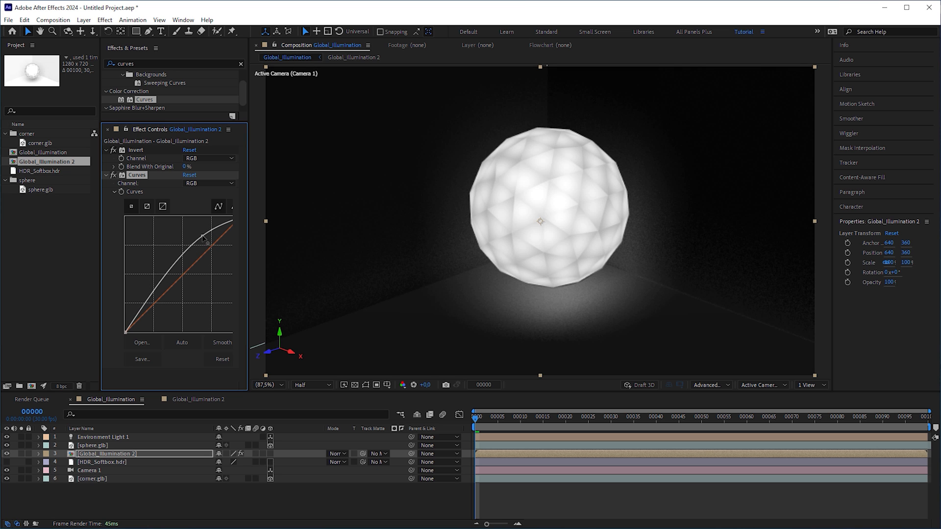
drag(201, 236, 153, 305)
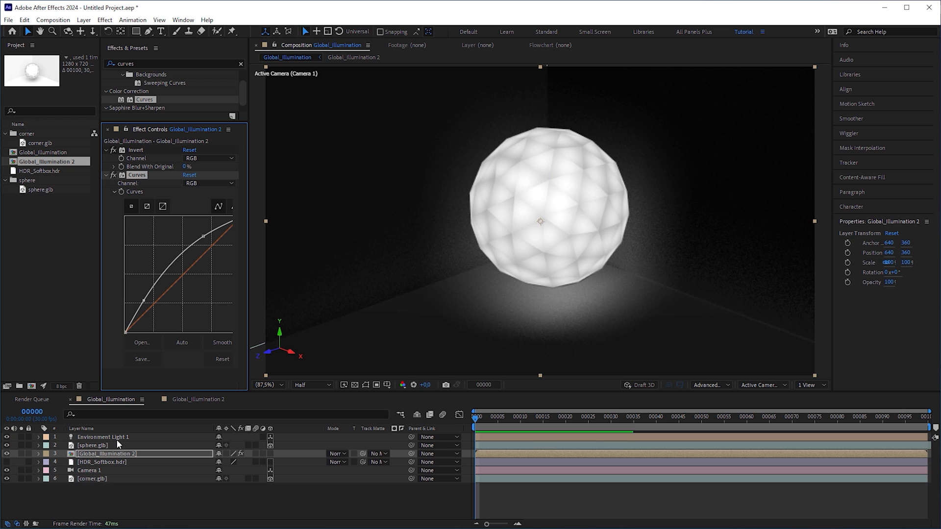
click(102, 437)
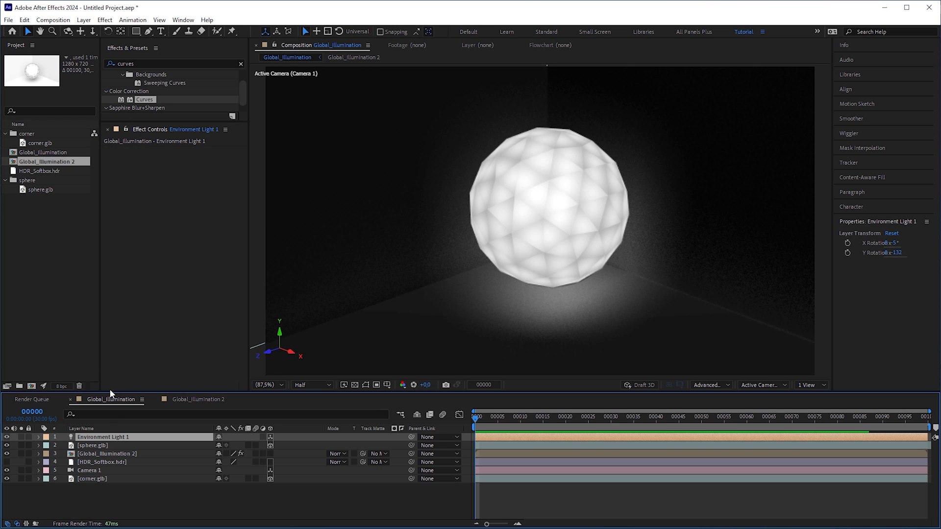
Add a Tritone effect to Adjustment Layer 1 with purple #B335CE midtones
click(84, 19)
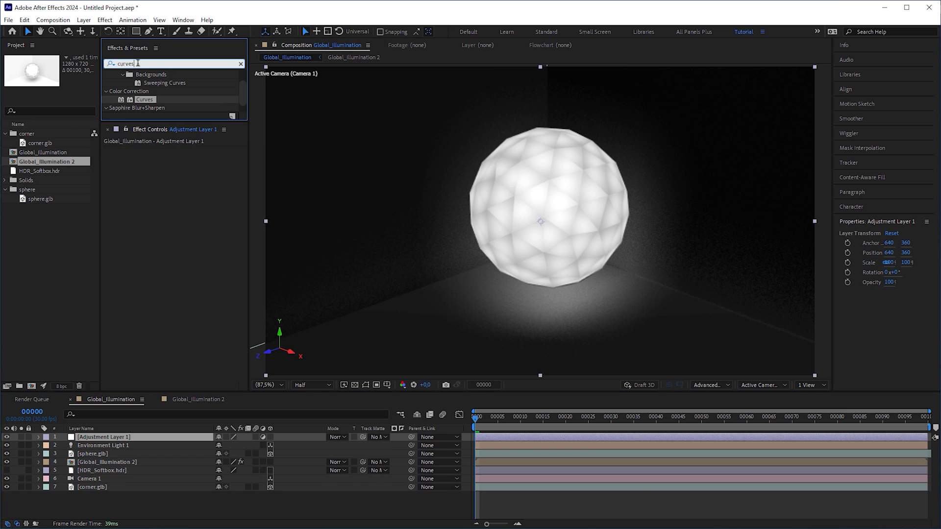
text(triton)
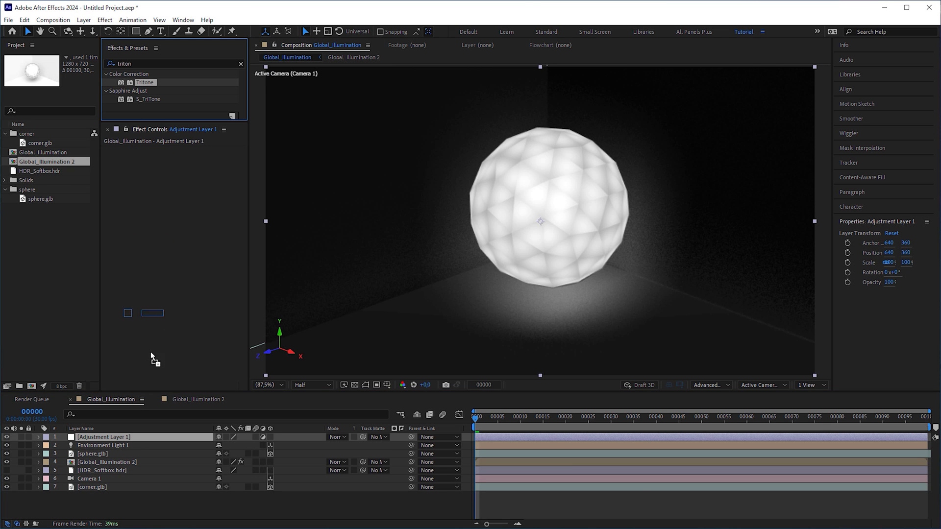
click(188, 167)
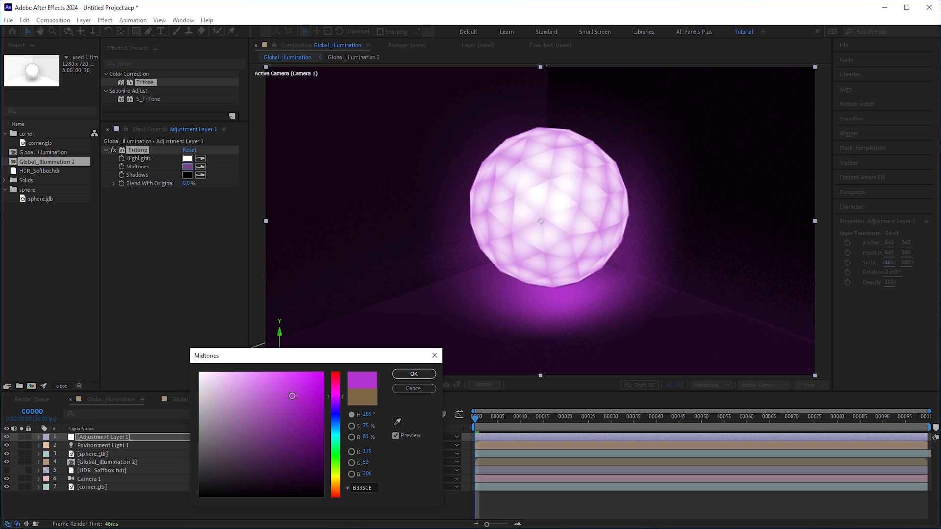
click(413, 373)
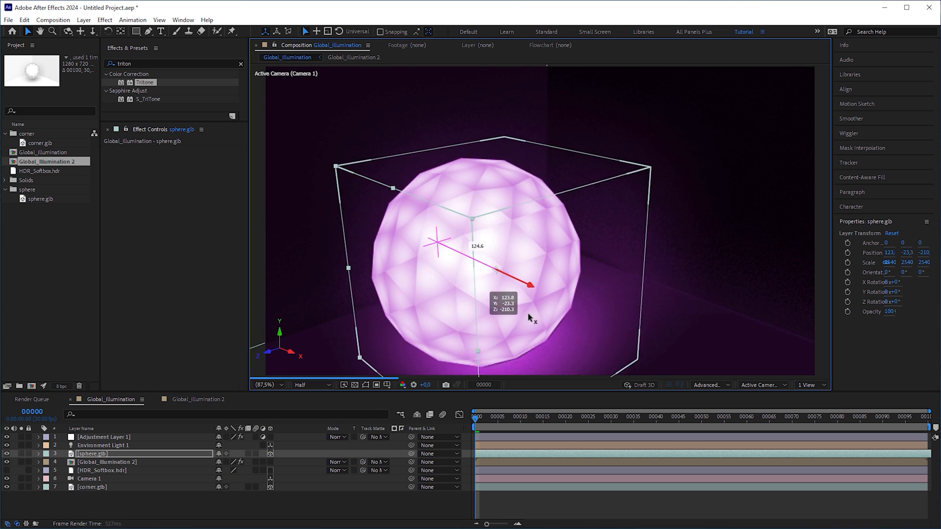
Slide the sphere.glb model sideways within the corner using its gizmo
drag(528, 284, 588, 255)
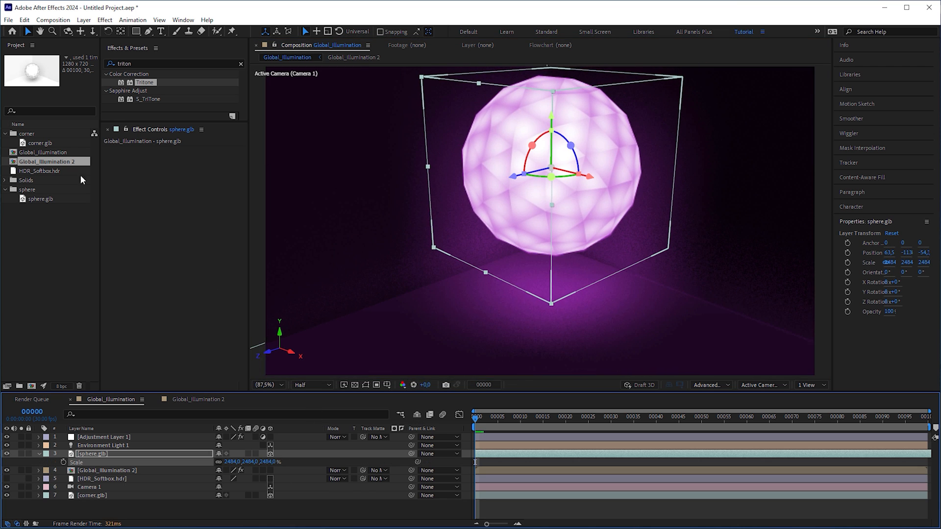
right_click(41, 199)
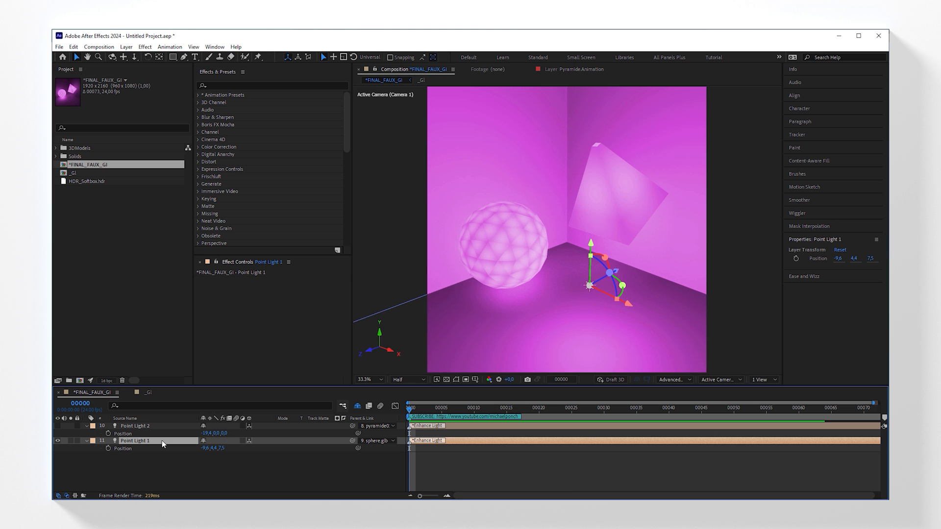
Reset Point Light 1 to position 0,0,0 in the reference project and scrub its frames
click(428, 241)
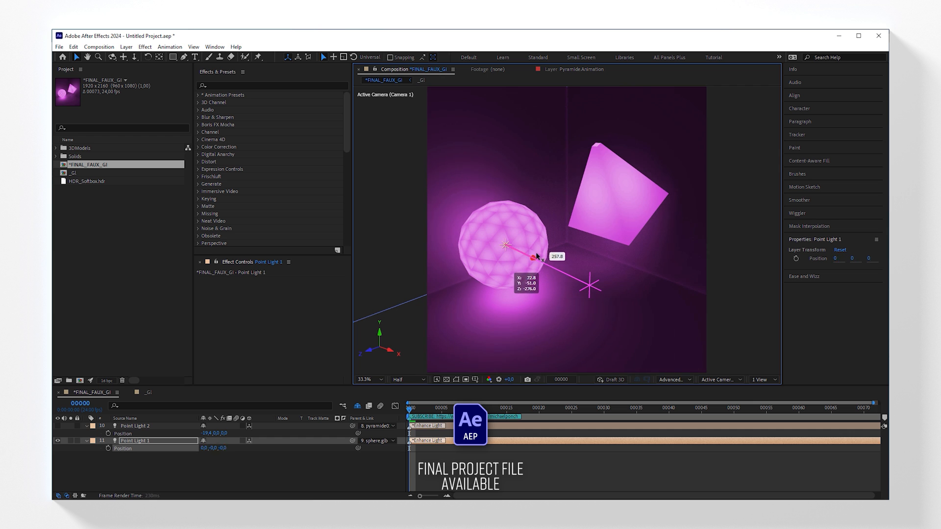
click(137, 426)
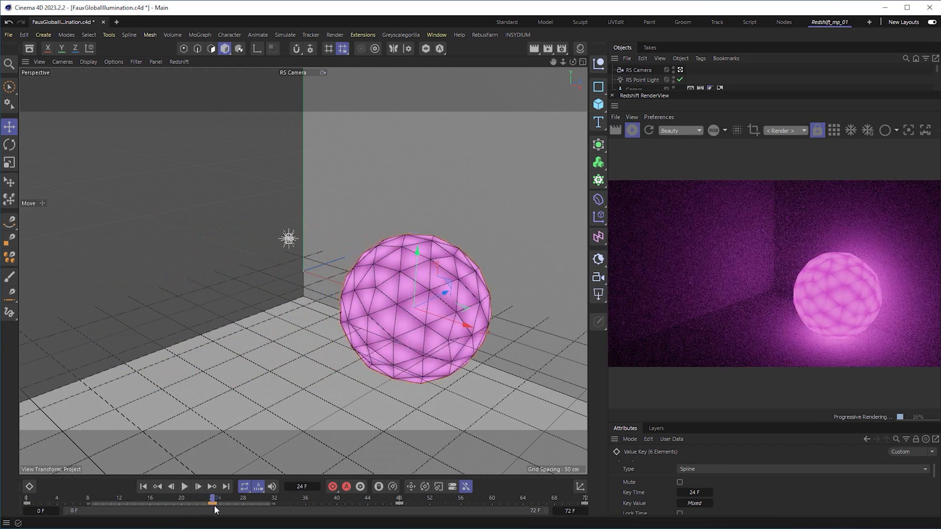
drag(215, 498, 309, 498)
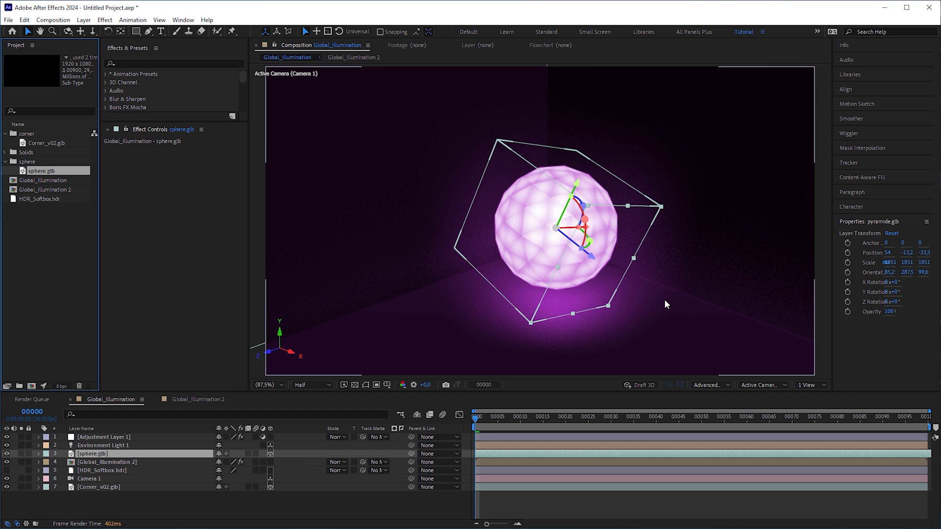
mouse_move(665, 307)
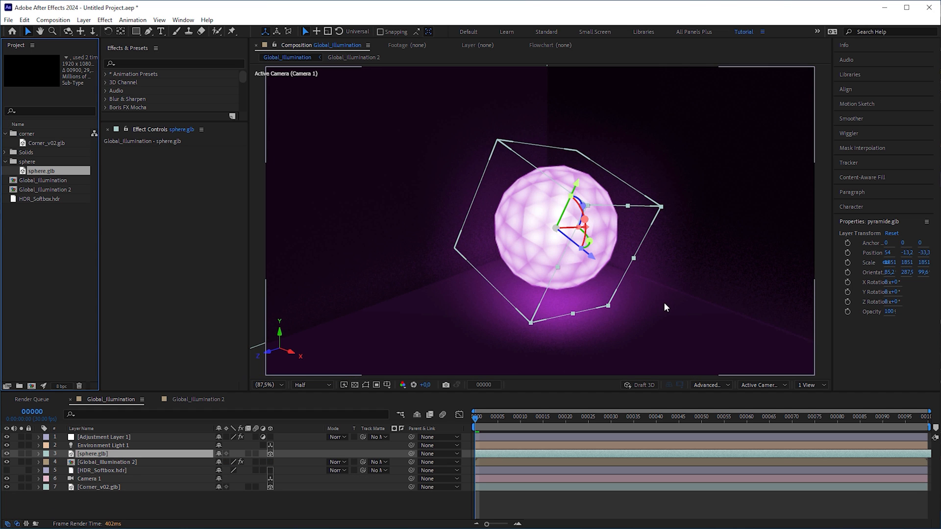
Attempt Colorama on sphere.glb, dismiss the unsupported-effects warning, and start a new layer
text(co)
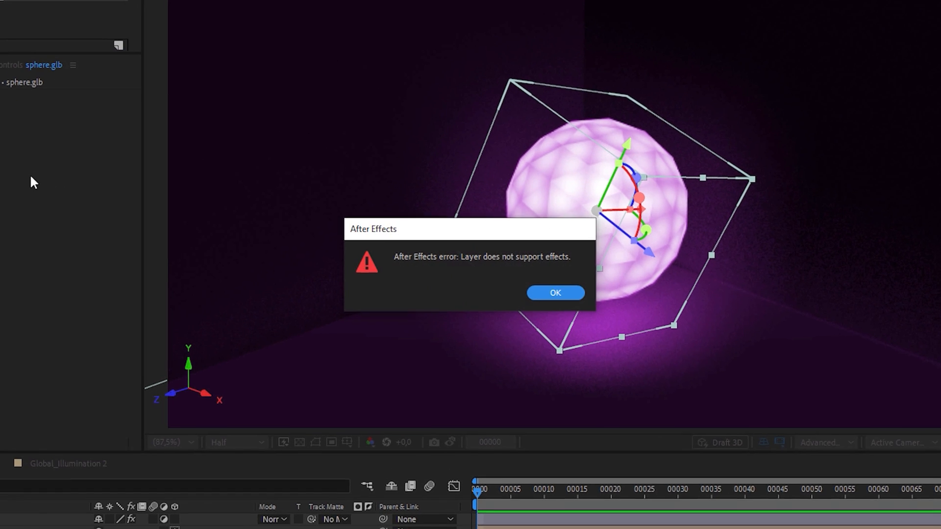
click(554, 293)
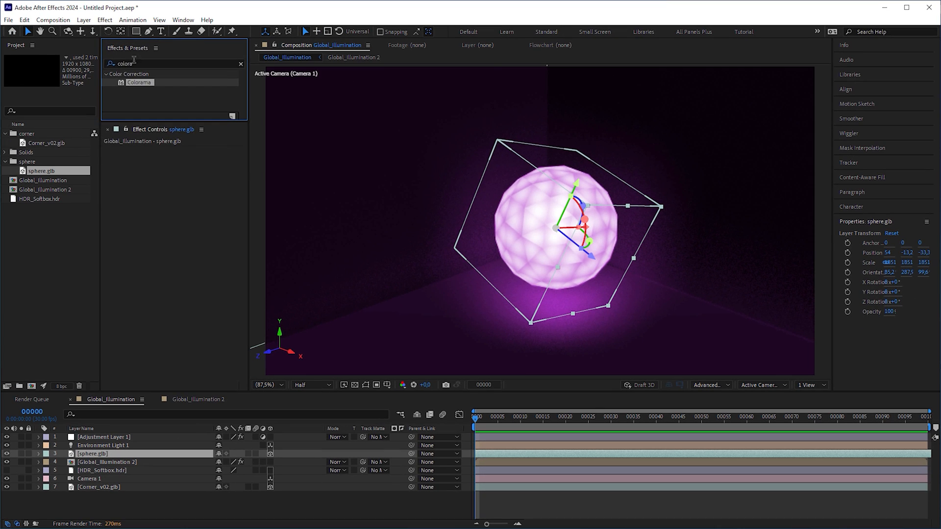
click(83, 20)
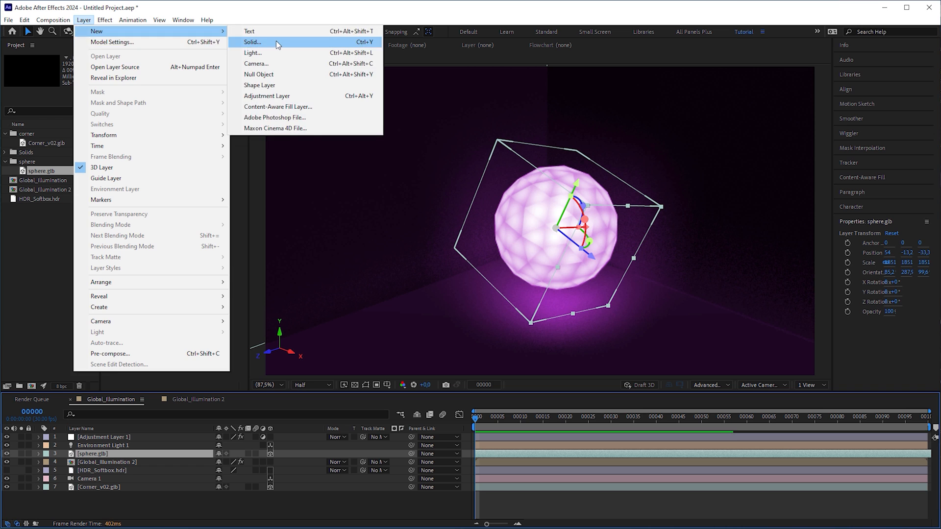
Create a black solid with Calculations using sphere.glb as second layer in Copy mode
click(252, 42)
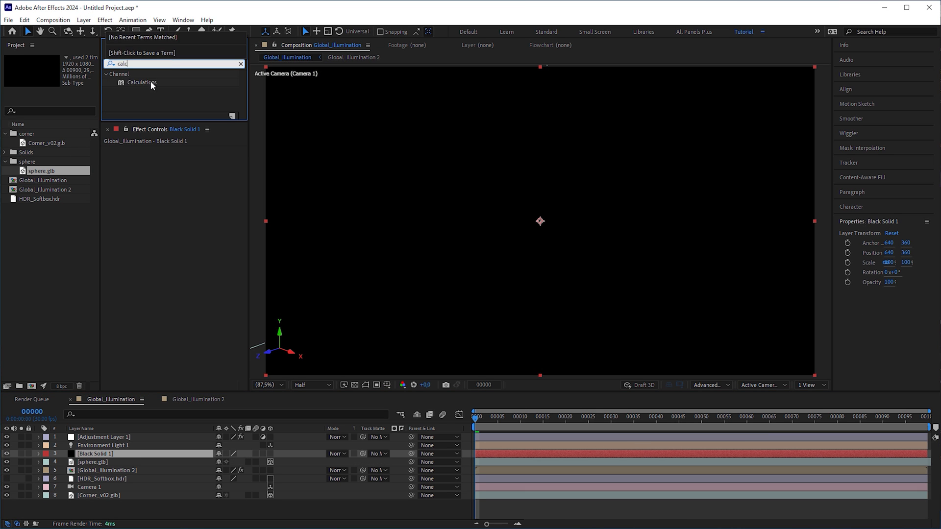
double_click(142, 82)
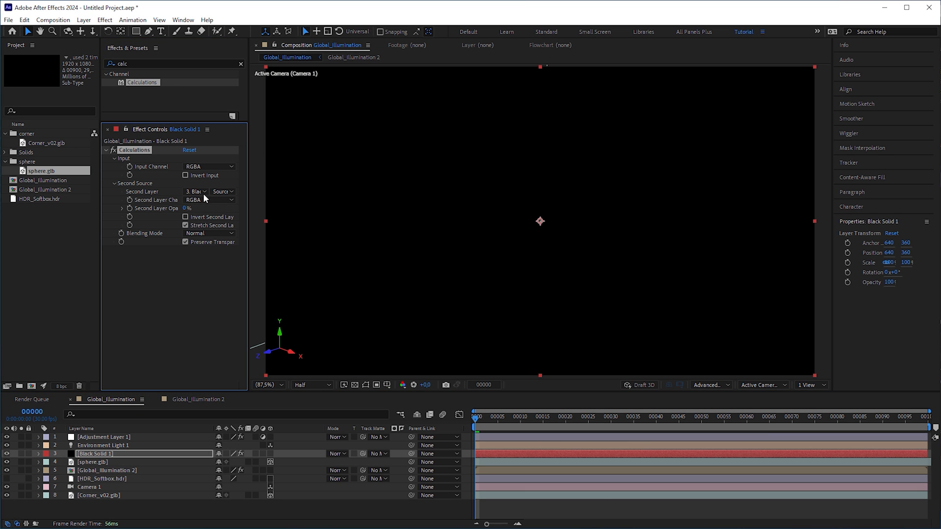
click(195, 191)
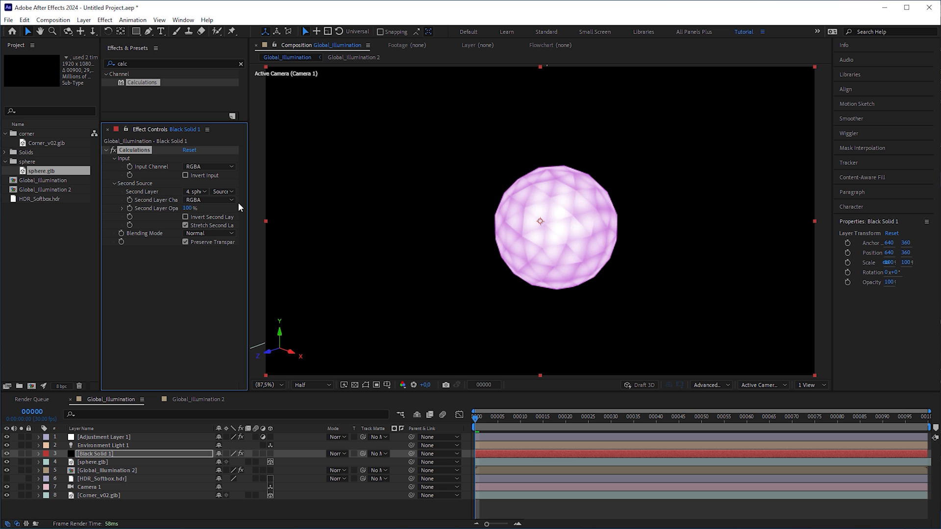
click(209, 233)
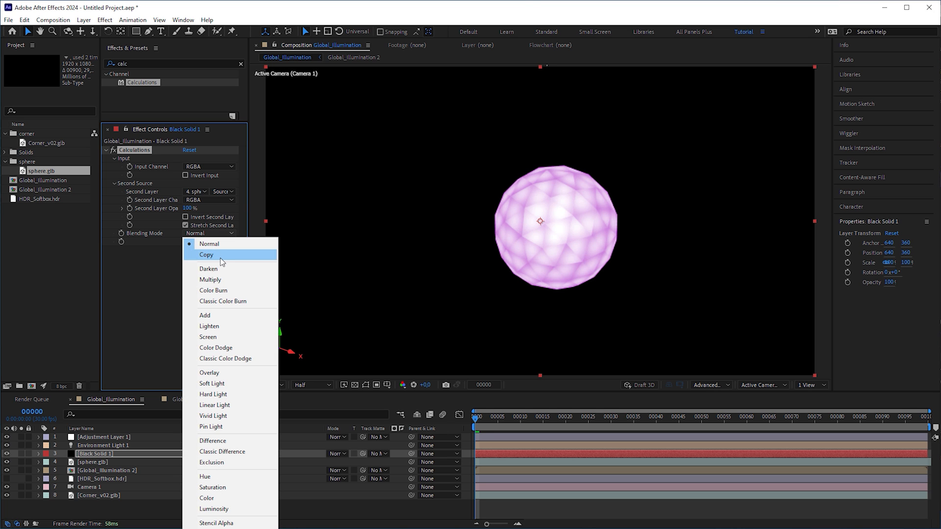
click(206, 255)
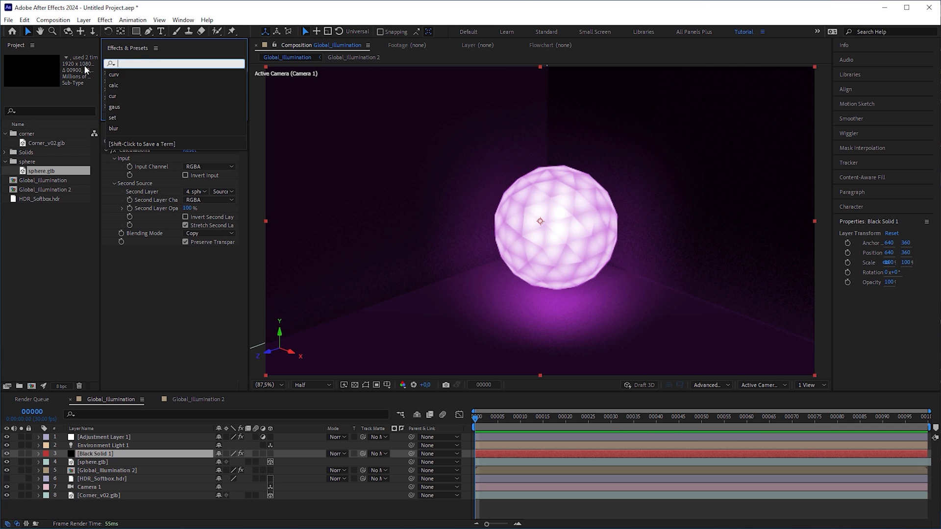
Add a Levels effect to the black calculation solid
text(level)
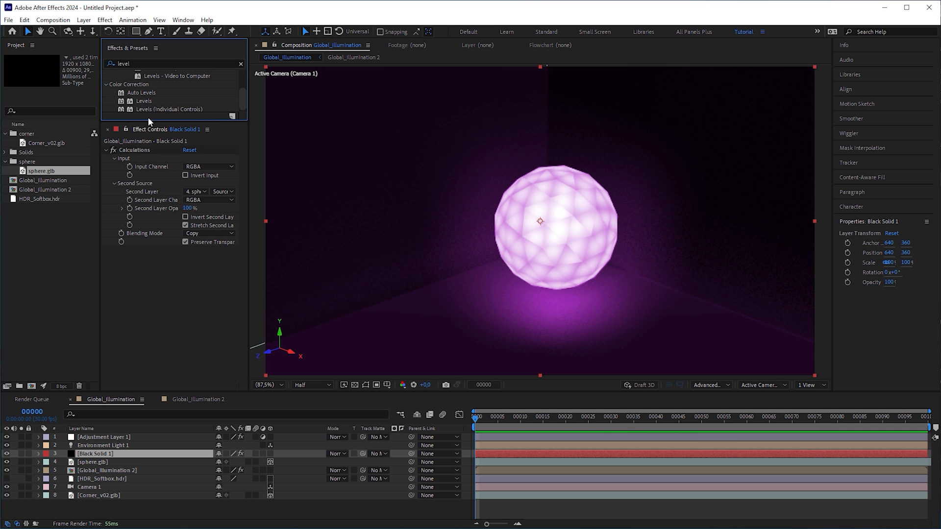
double_click(143, 101)
text(burst)
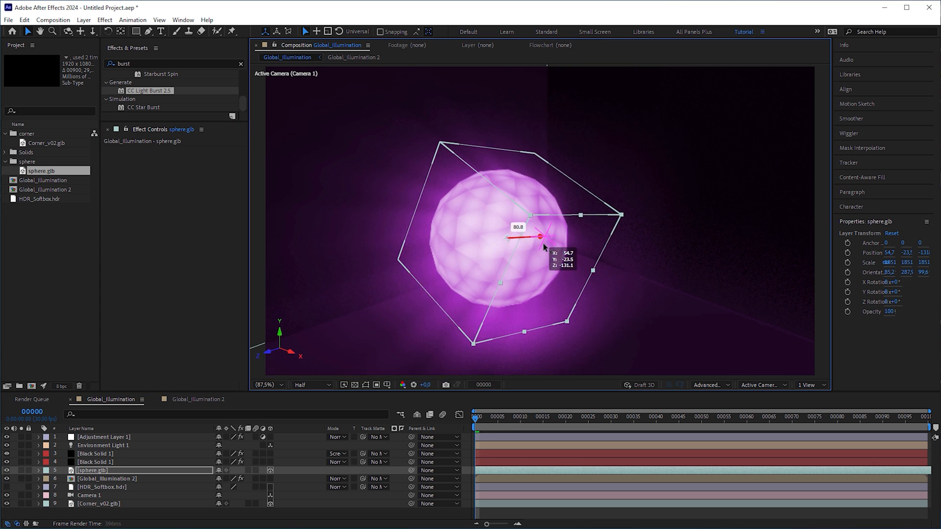
Drag the sphere's gizmo axes to sit it lower and further back in the corner
drag(537, 236, 606, 282)
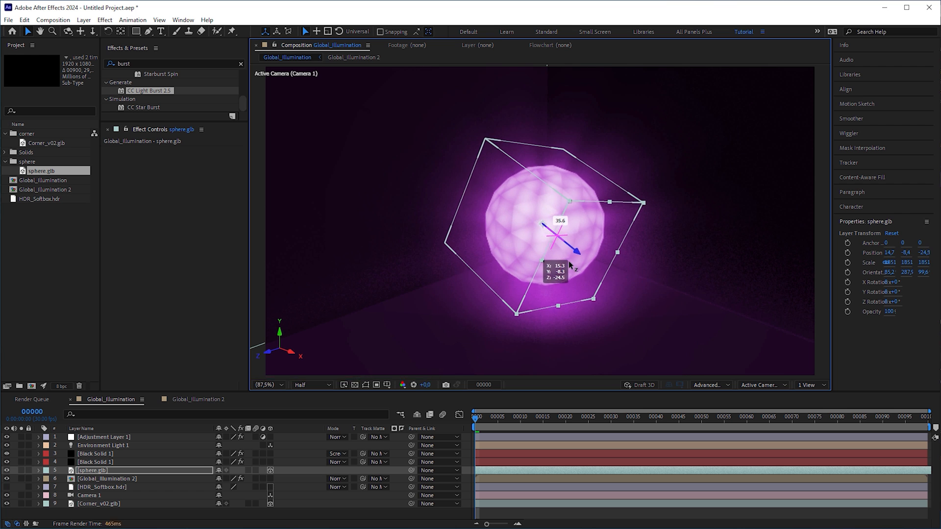
drag(573, 243, 569, 158)
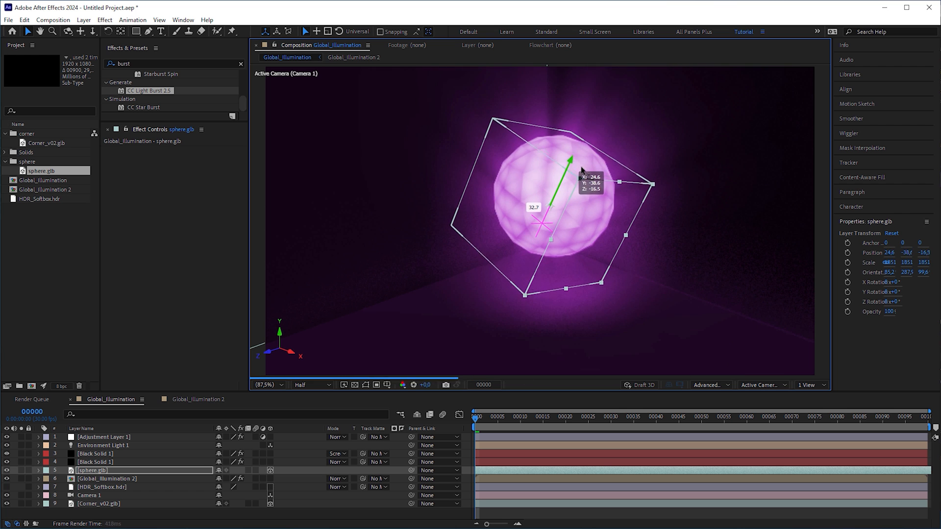
drag(567, 159, 538, 226)
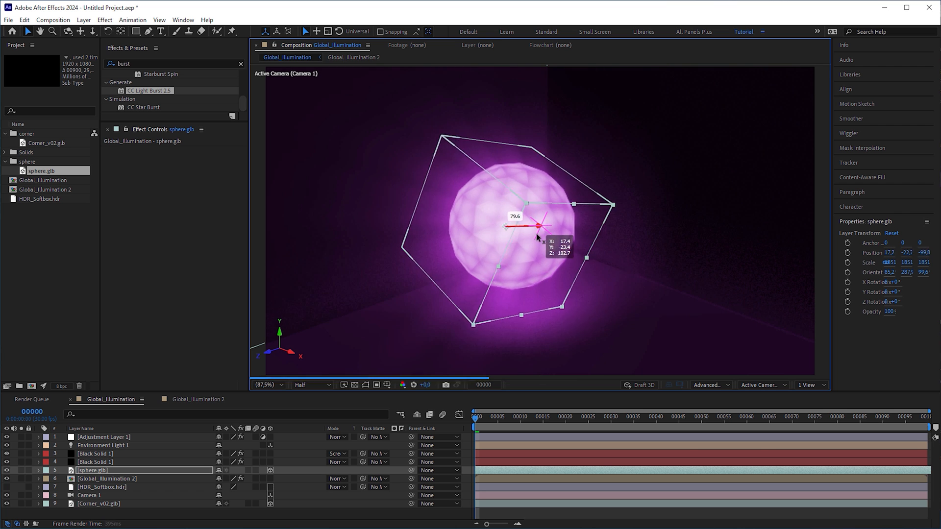